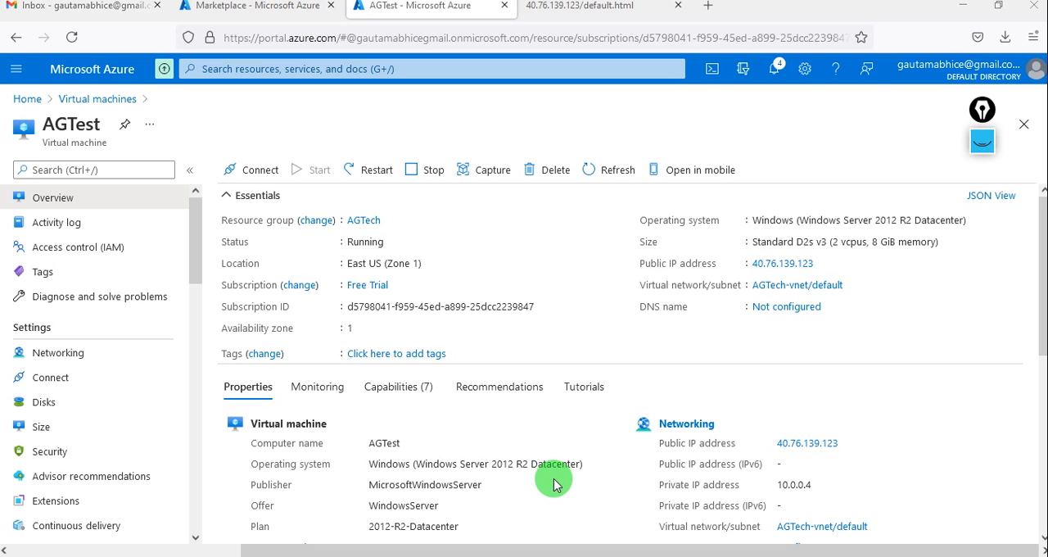
mouse_move(279, 187)
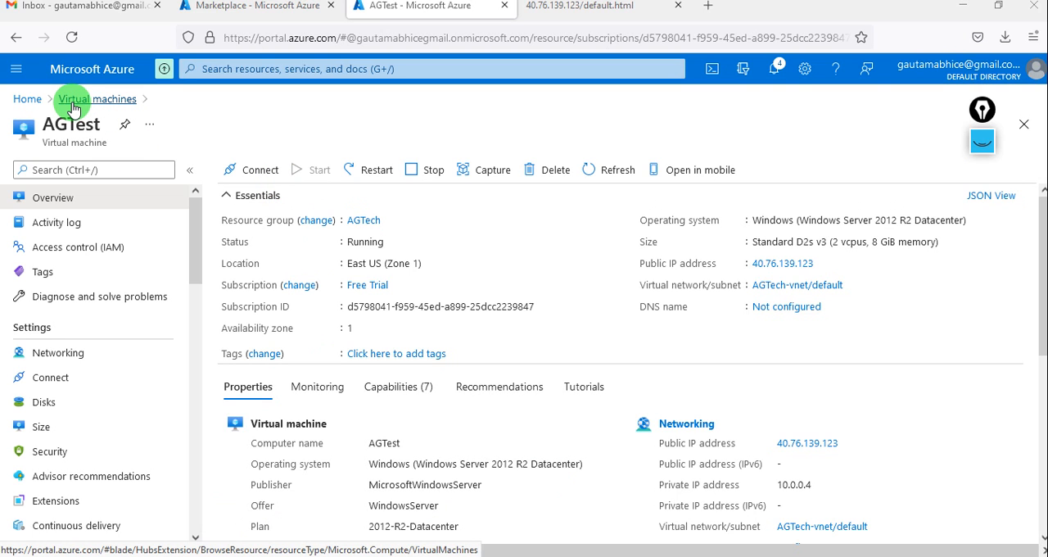
Reopen virtual machine AGTest from the list and bring up its Reset password page
click(96, 98)
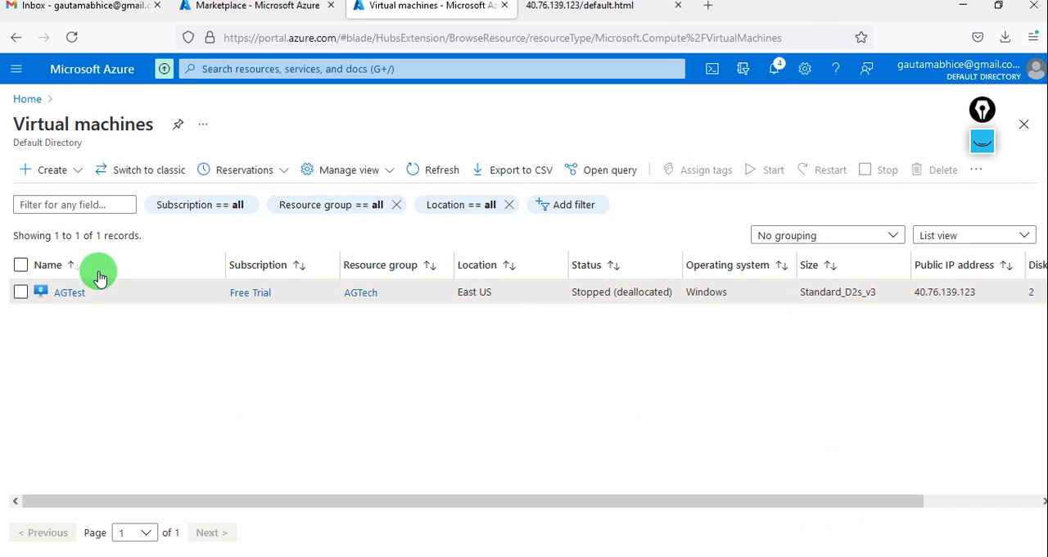
click(69, 291)
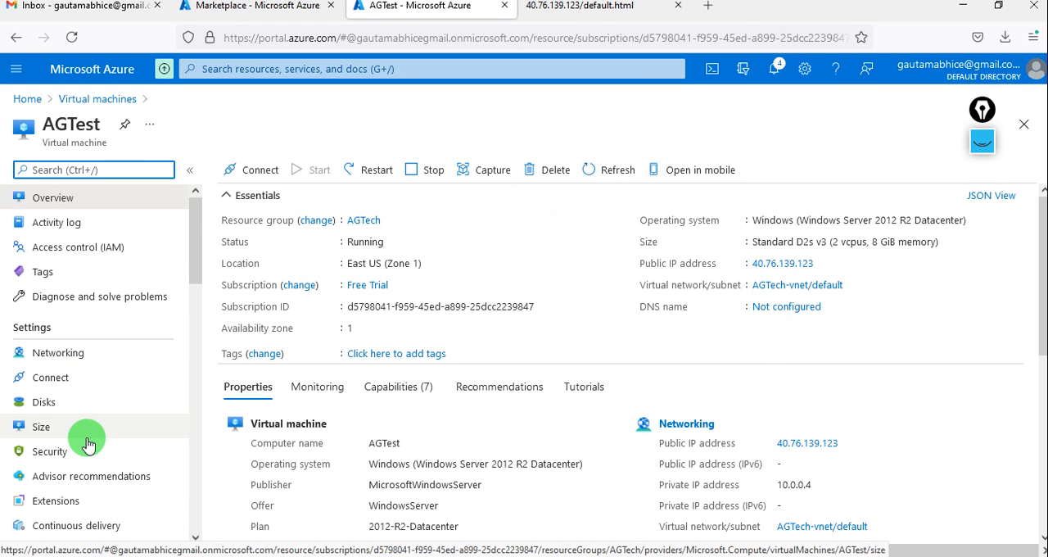
scroll(down, 3)
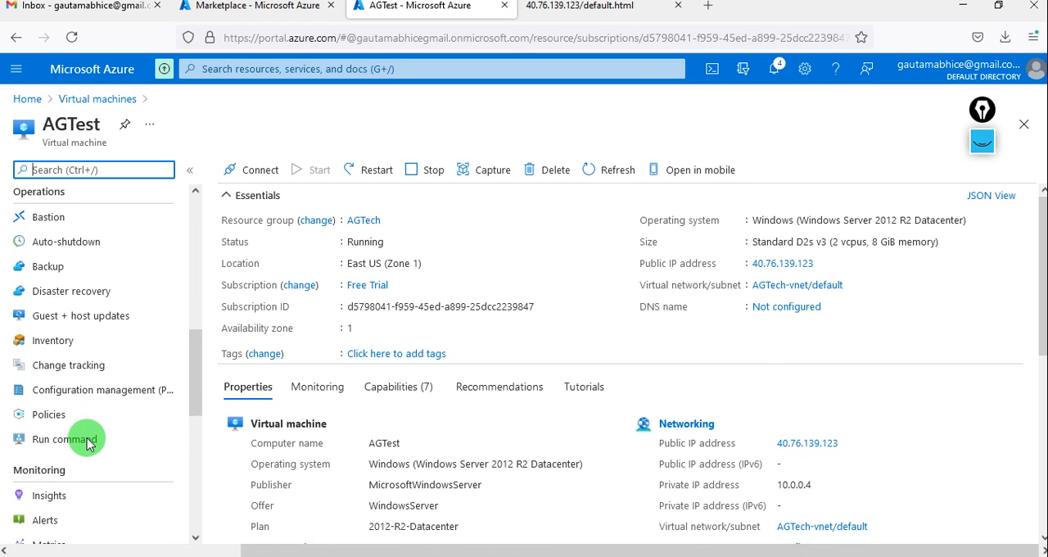
scroll(down, 3)
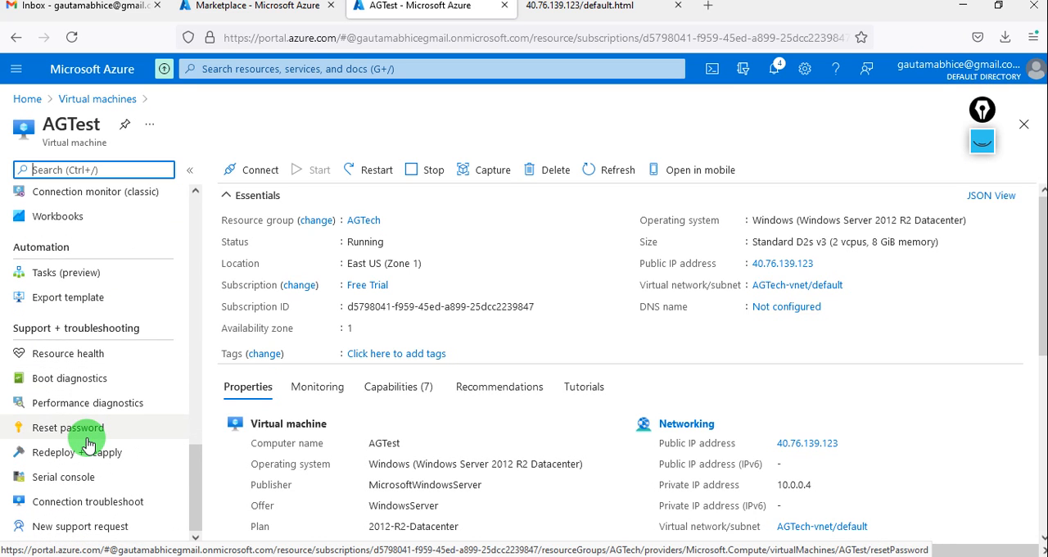
click(68, 425)
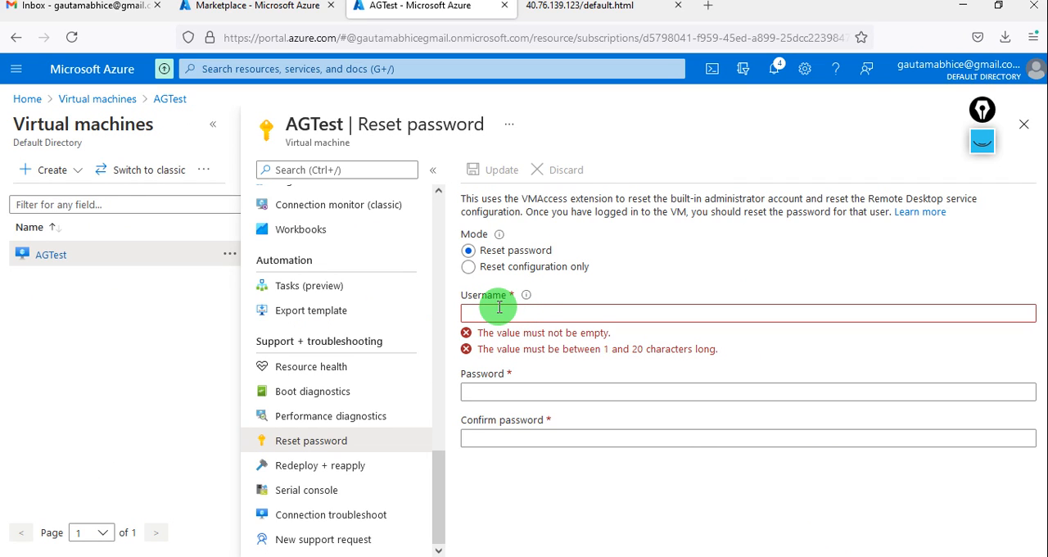
Enter testuser as the administrator username on AGTest's reset form
click(746, 312)
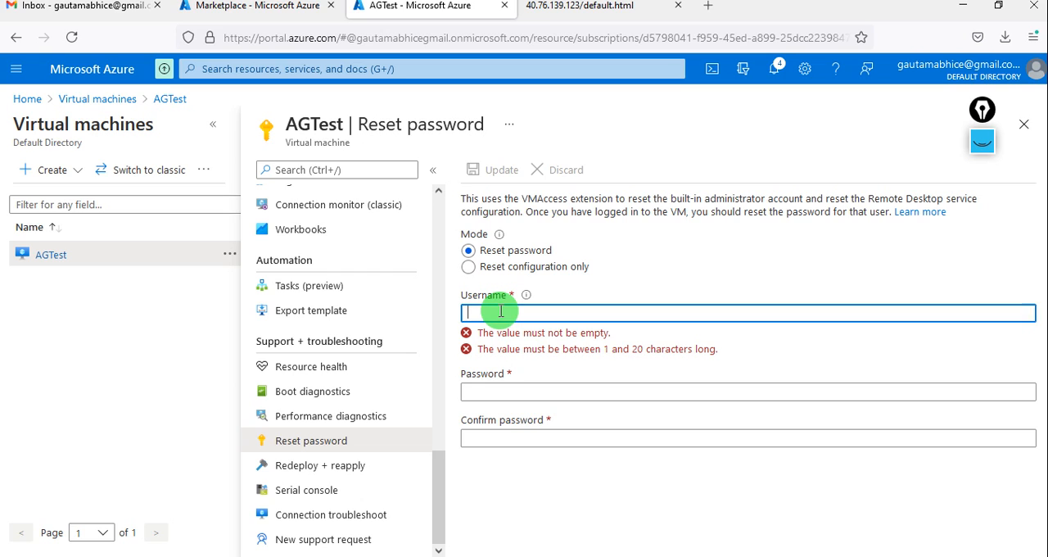
text(testy)
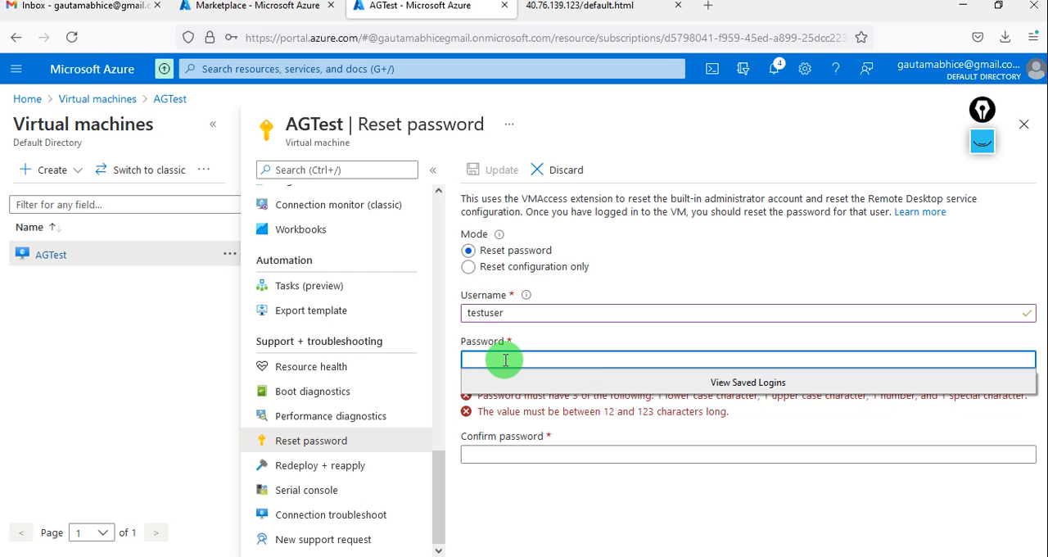
Fill in the new password and a matching confirmation, correcting the initial mismatch
text(password)
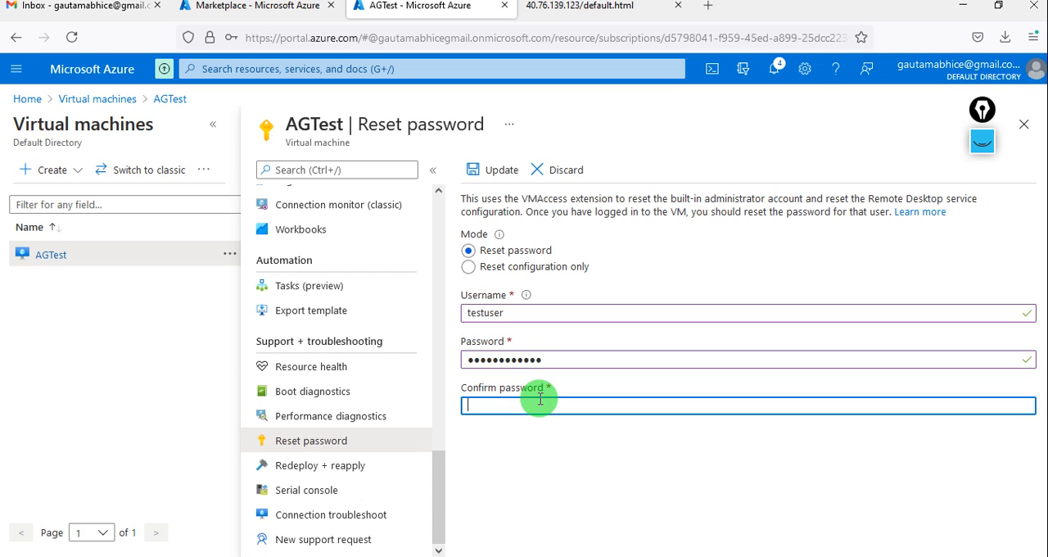
text(•••••)
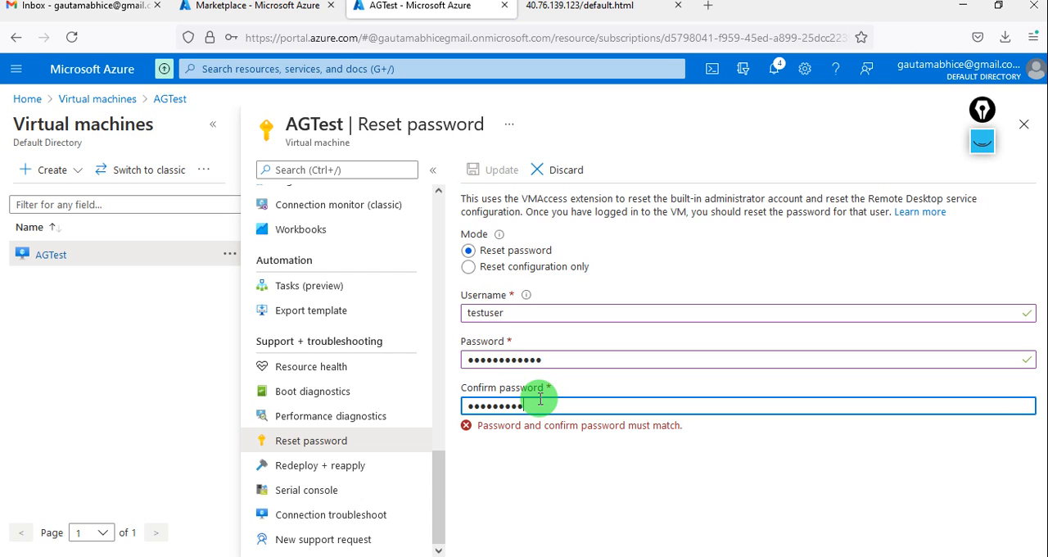
text(••••)
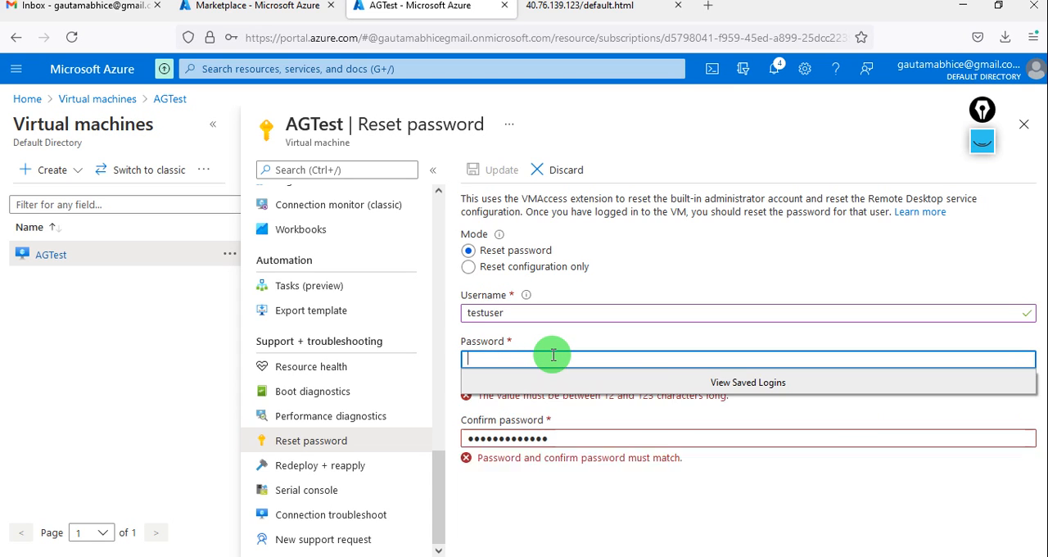
text(••••••)
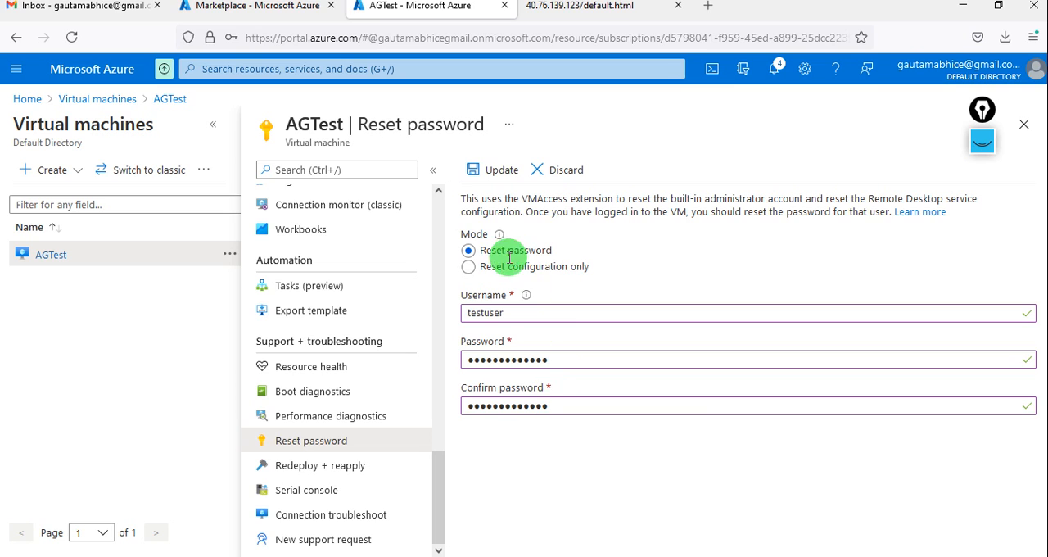
mouse_move(554, 282)
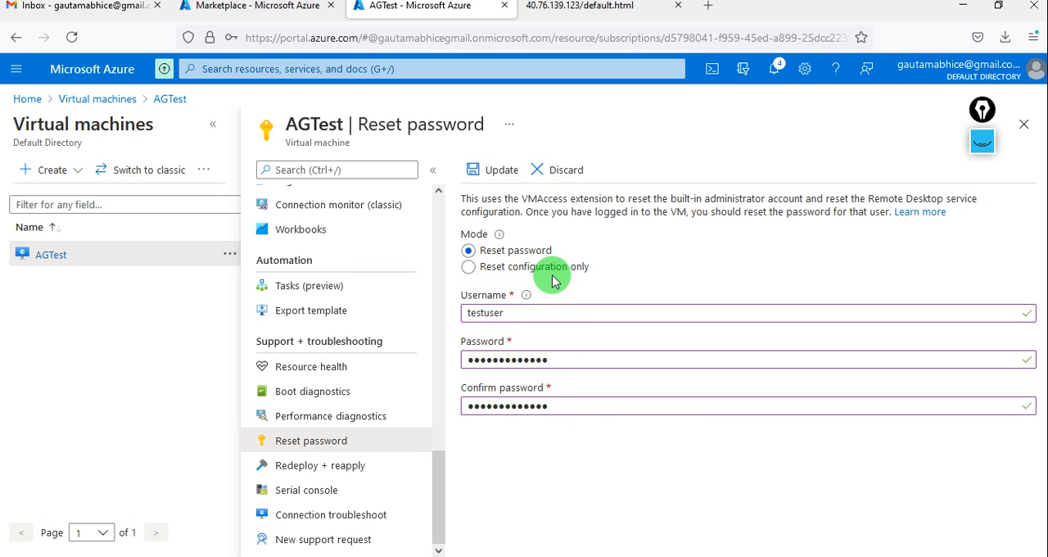
mouse_move(586, 245)
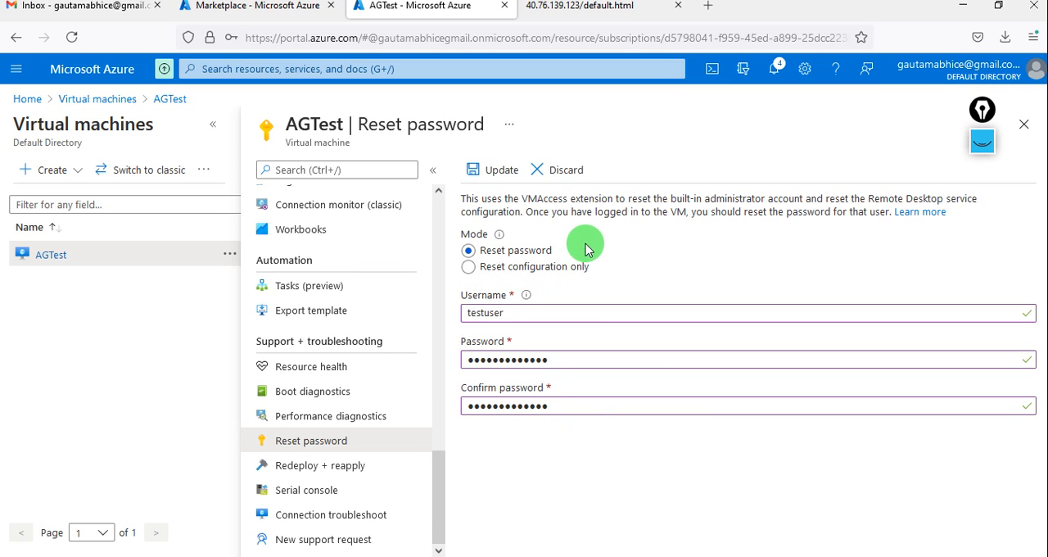
Keep Reset password mode, disconnect the remote session and submit the new testuser password
click(491, 168)
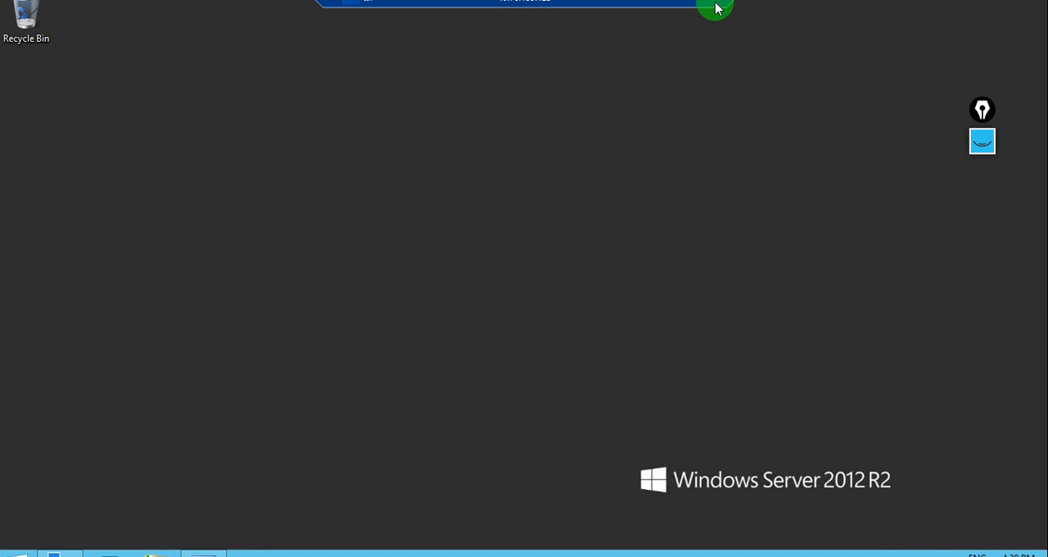
click(714, 7)
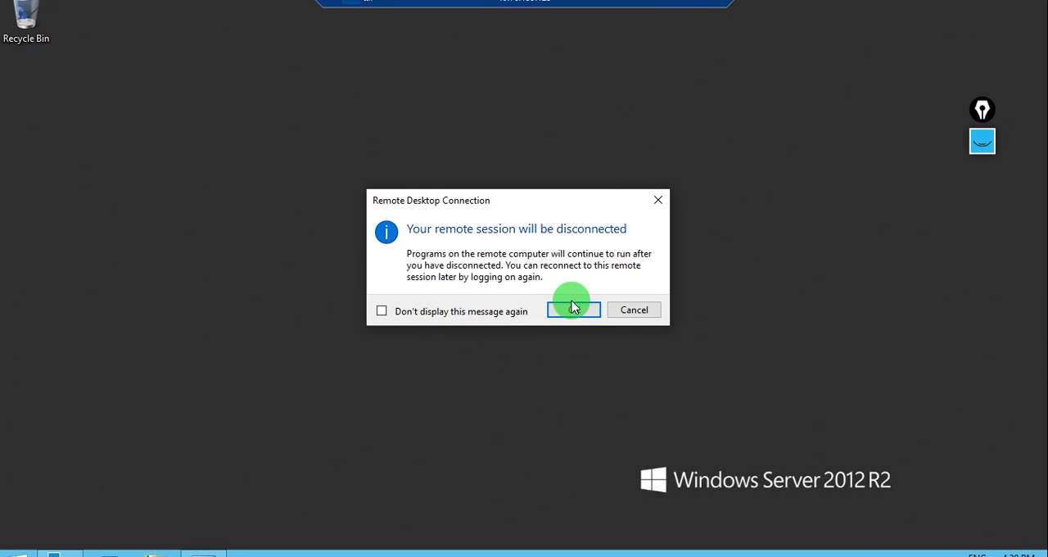
click(573, 309)
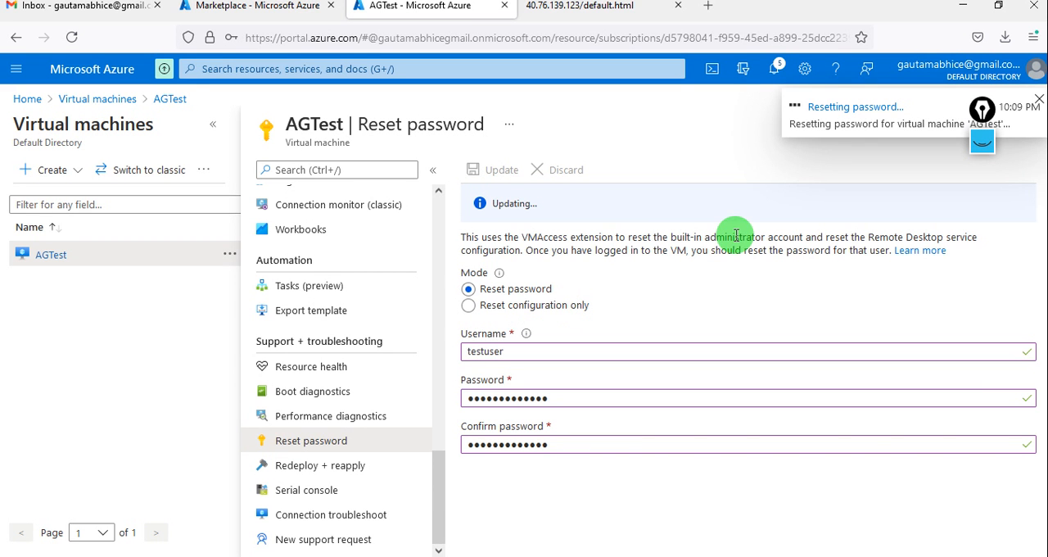
mouse_move(789, 203)
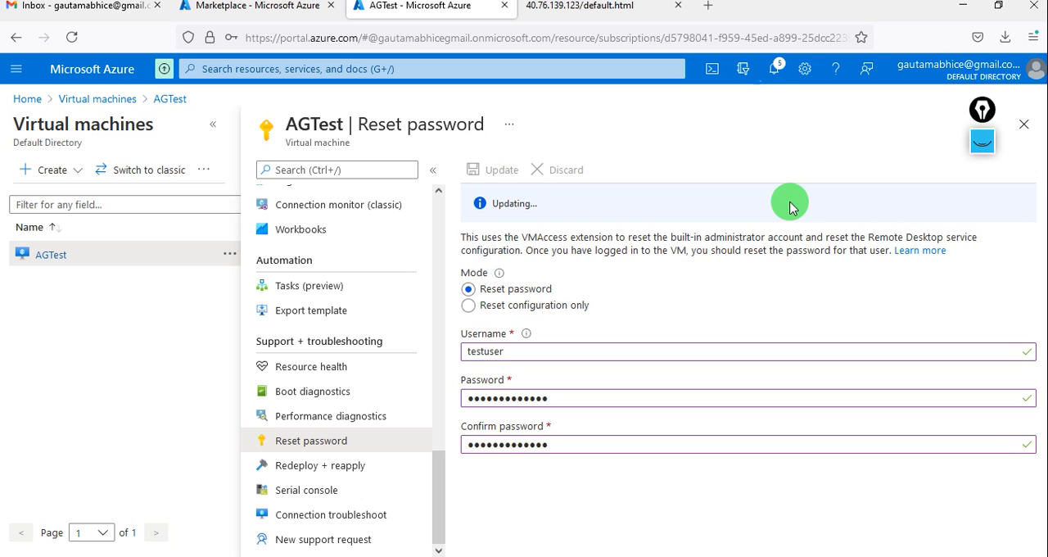
mouse_move(612, 317)
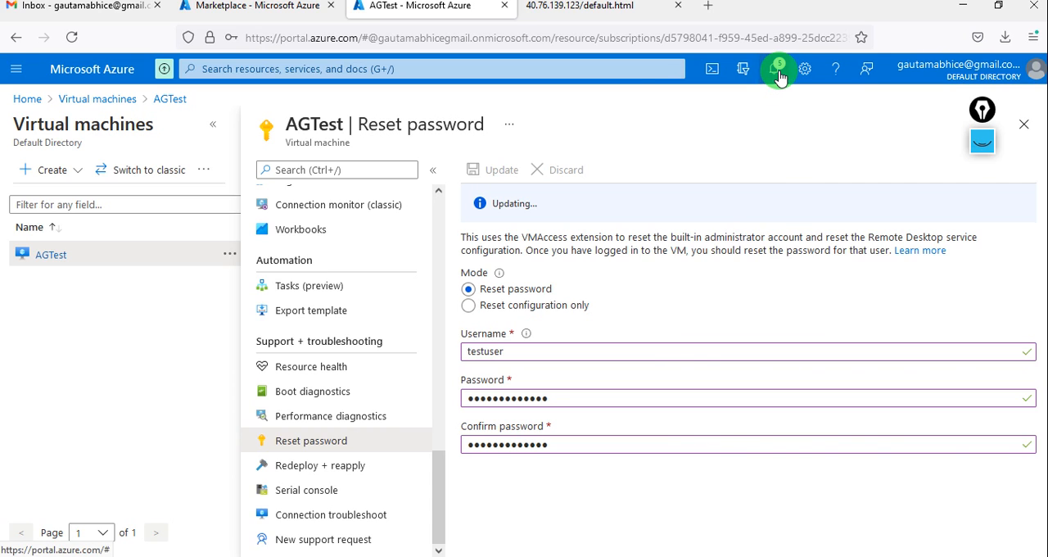
Check the notifications for progress of the AGTest password reset until it completes
click(776, 69)
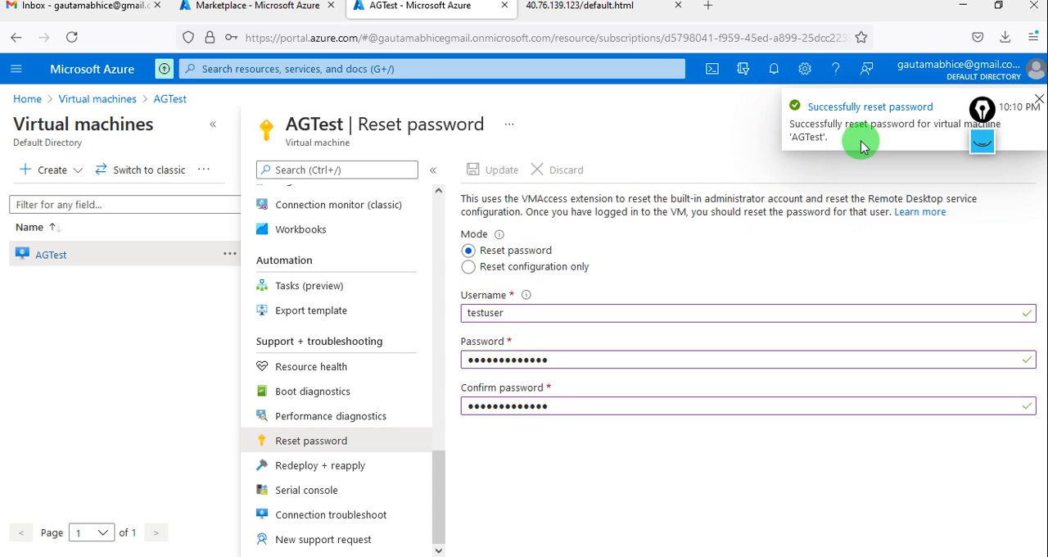
mouse_move(607, 285)
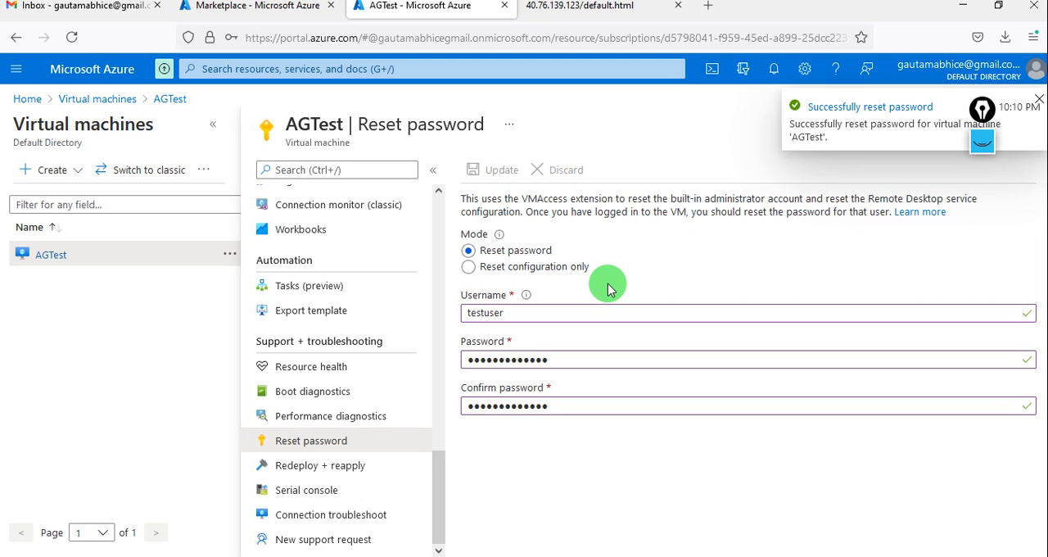
Dismiss the success notification and return to AGTest's overview page
click(1038, 98)
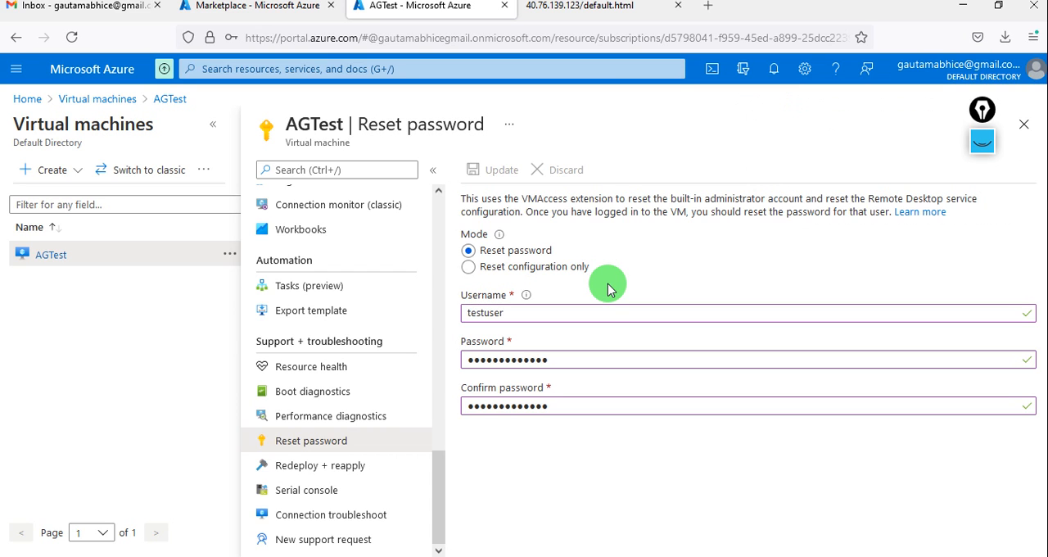
scroll(up, 3)
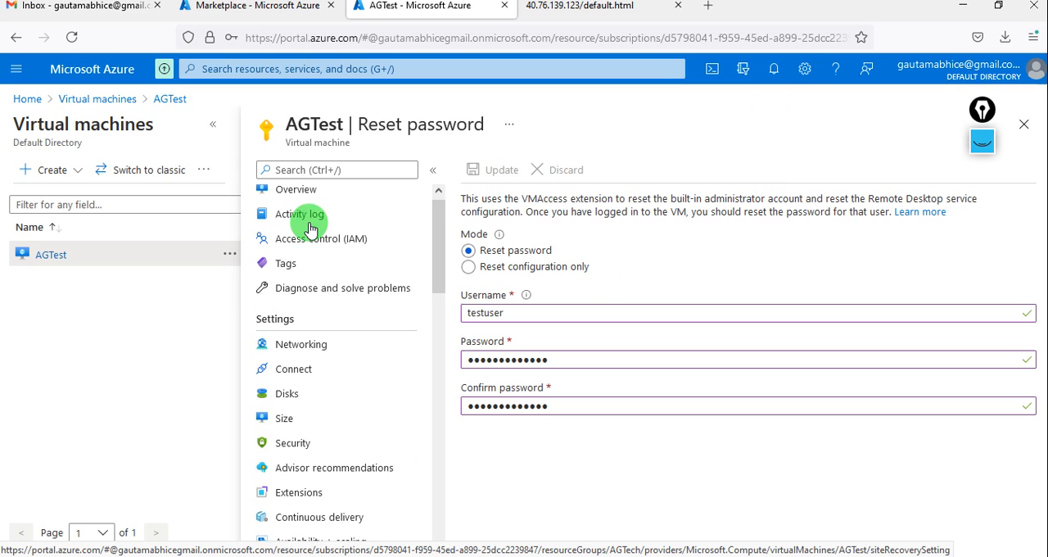
click(491, 168)
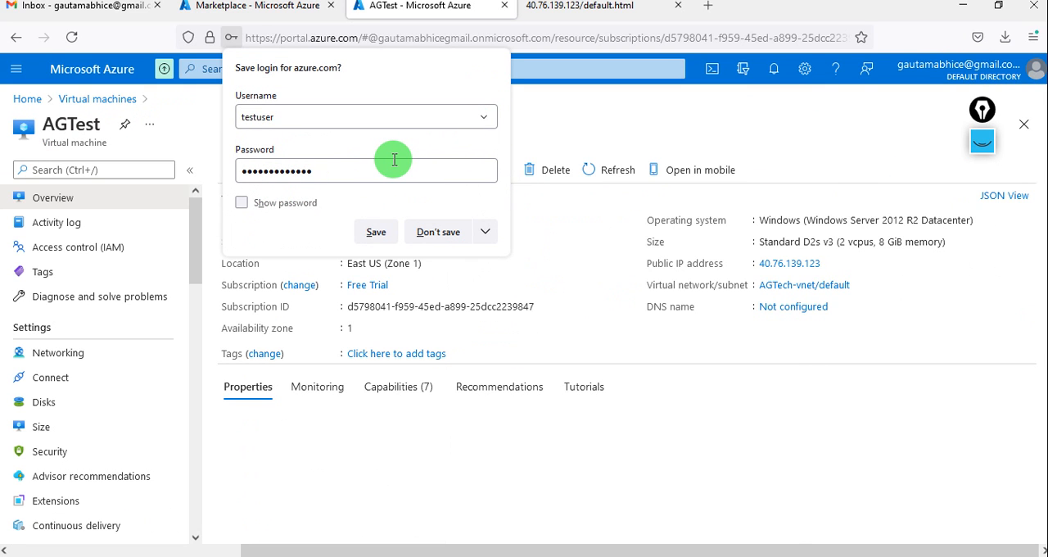
Decline the browser's save-login prompt and start a Remote Desktop connection to AGTest
click(437, 231)
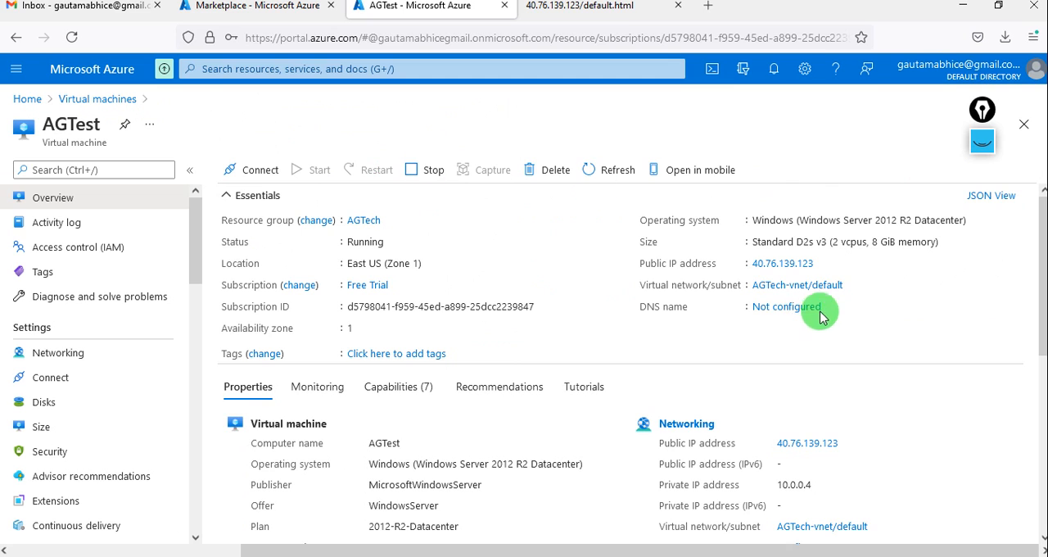
click(822, 261)
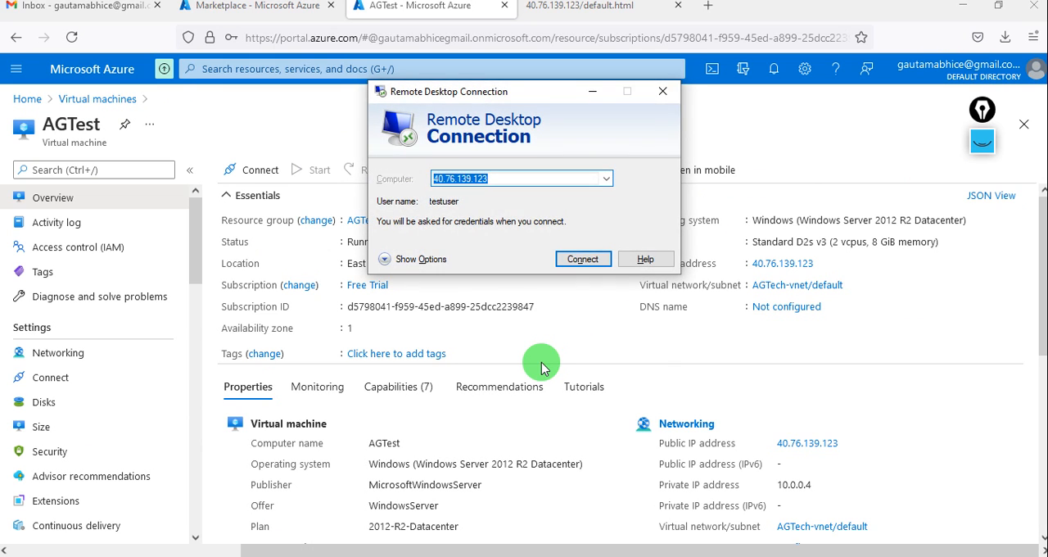
Connect to 40.76.139.123 as testuser with the new password, accepting the certificate warning
click(583, 259)
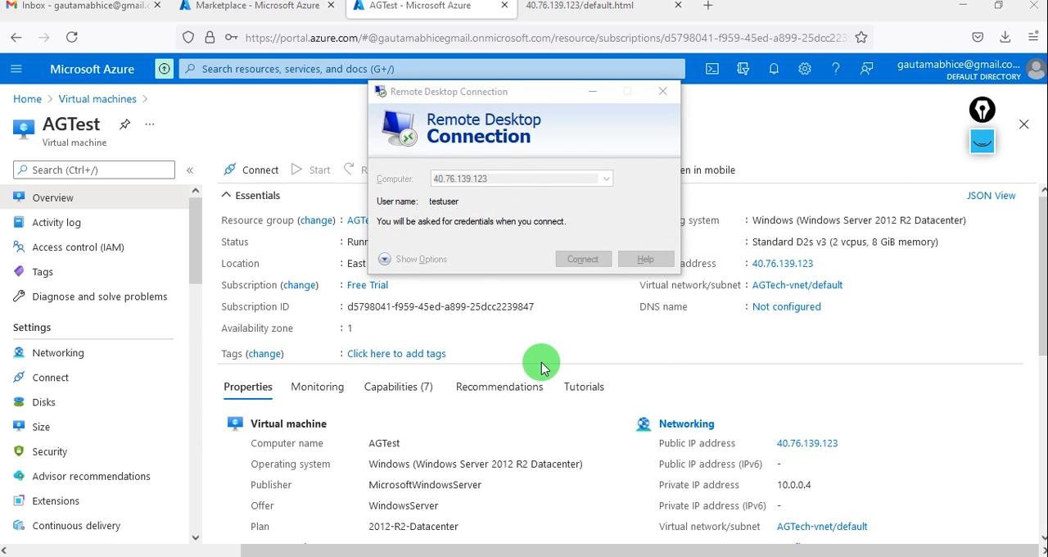
click(583, 259)
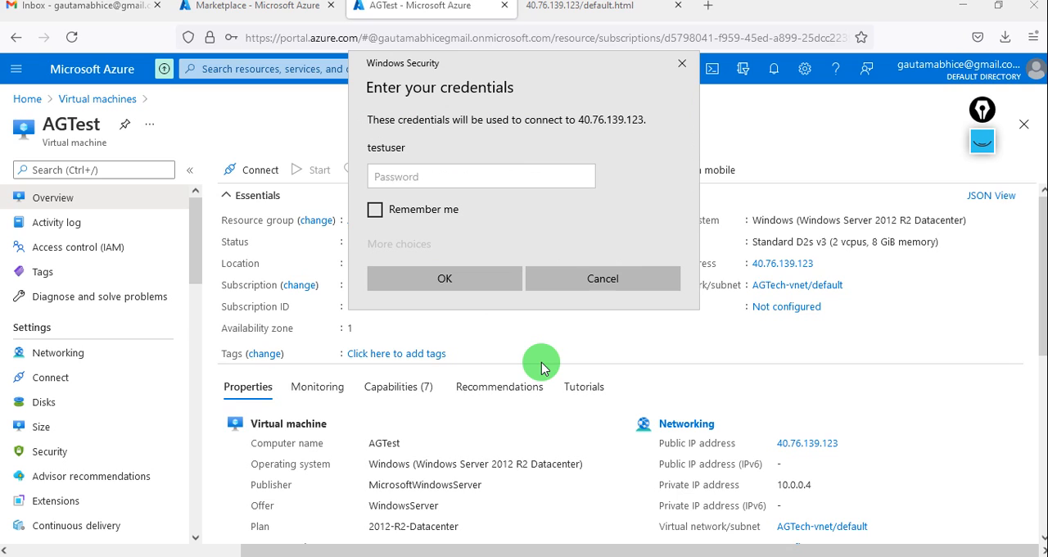
text(password)
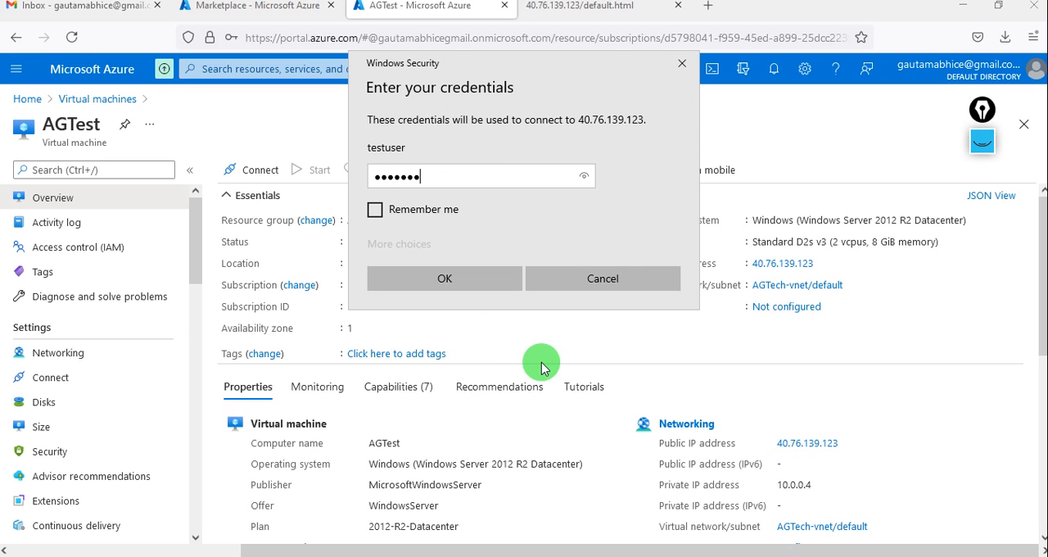
click(443, 278)
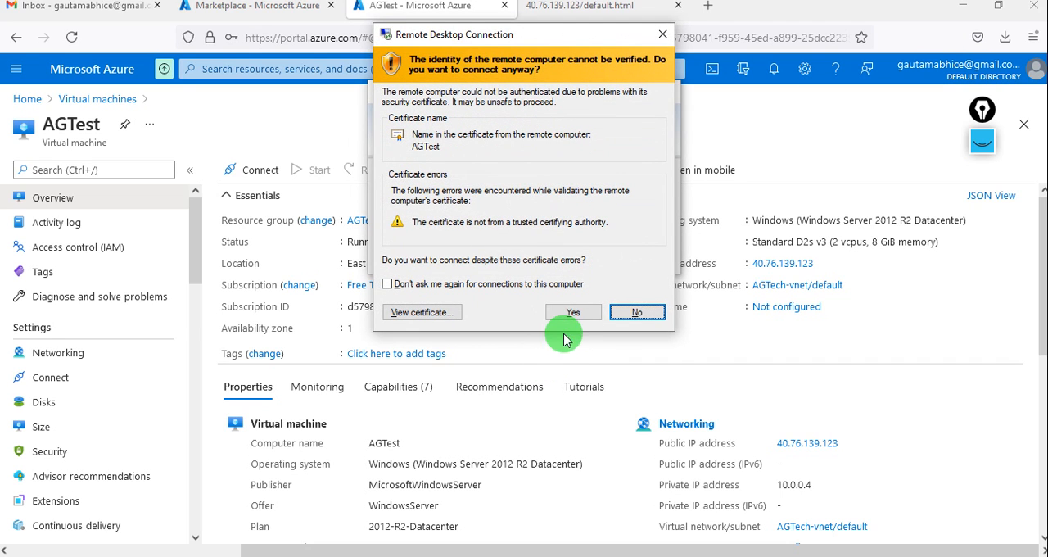
click(573, 311)
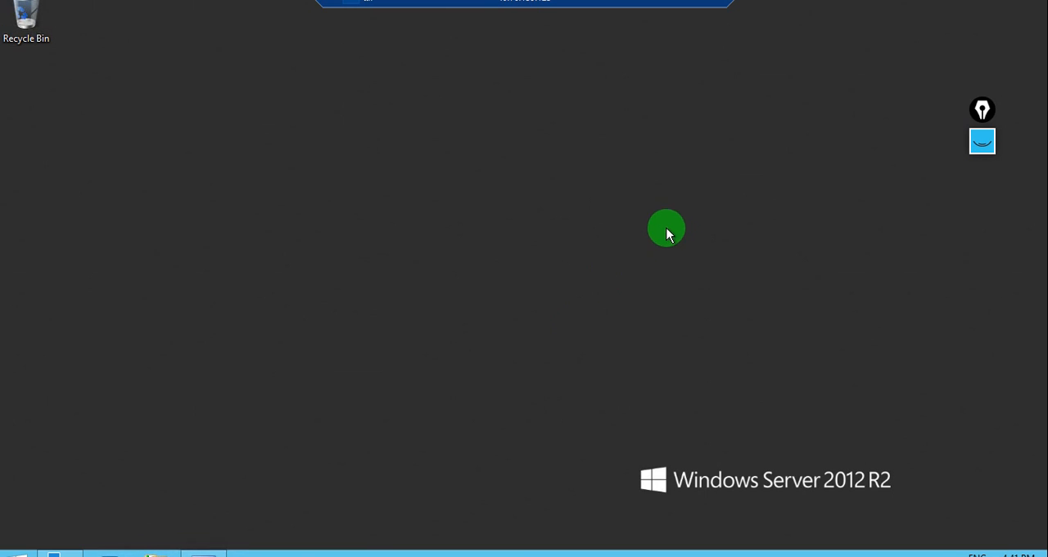
mouse_move(678, 10)
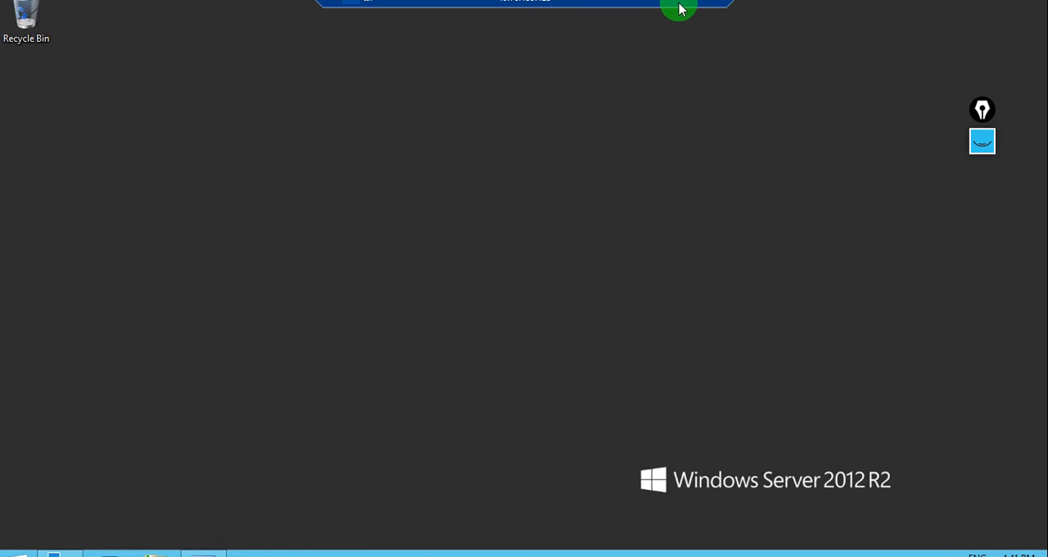